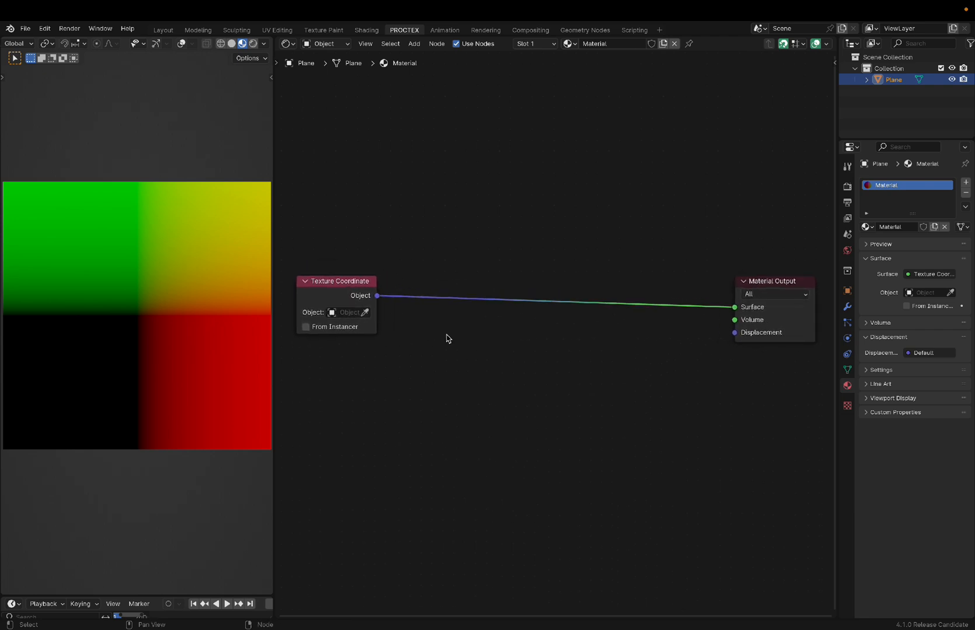
mouse_move(427, 282)
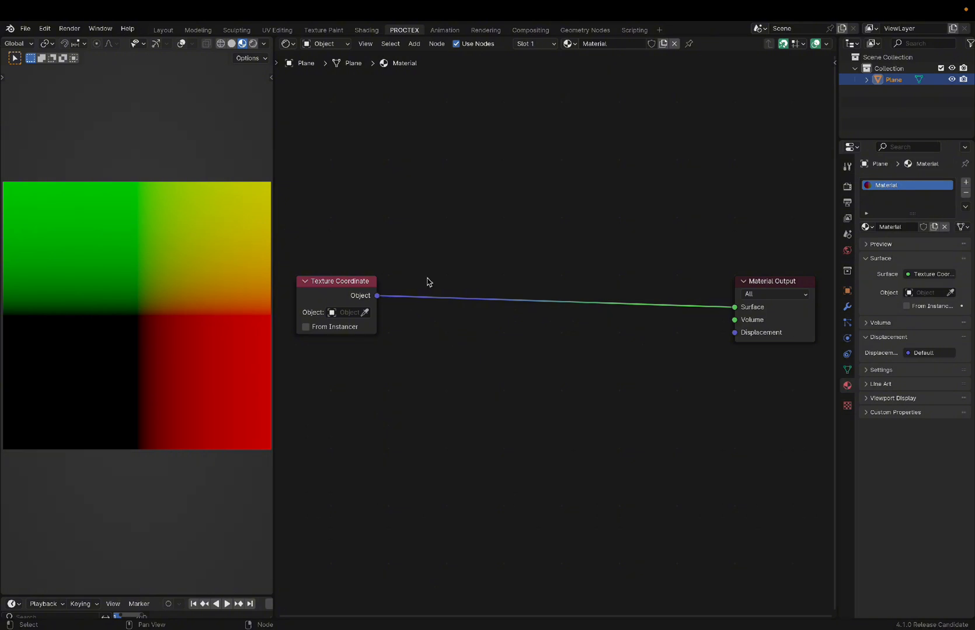
Start adding a new node to the shader tree with Shift+A.
key(shift+a)
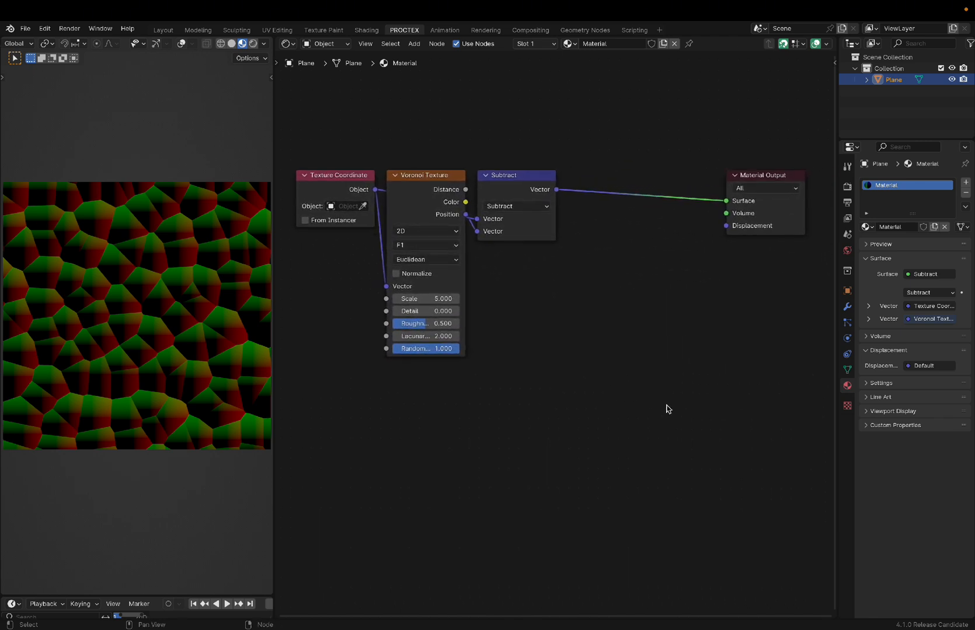
mouse_move(475, 381)
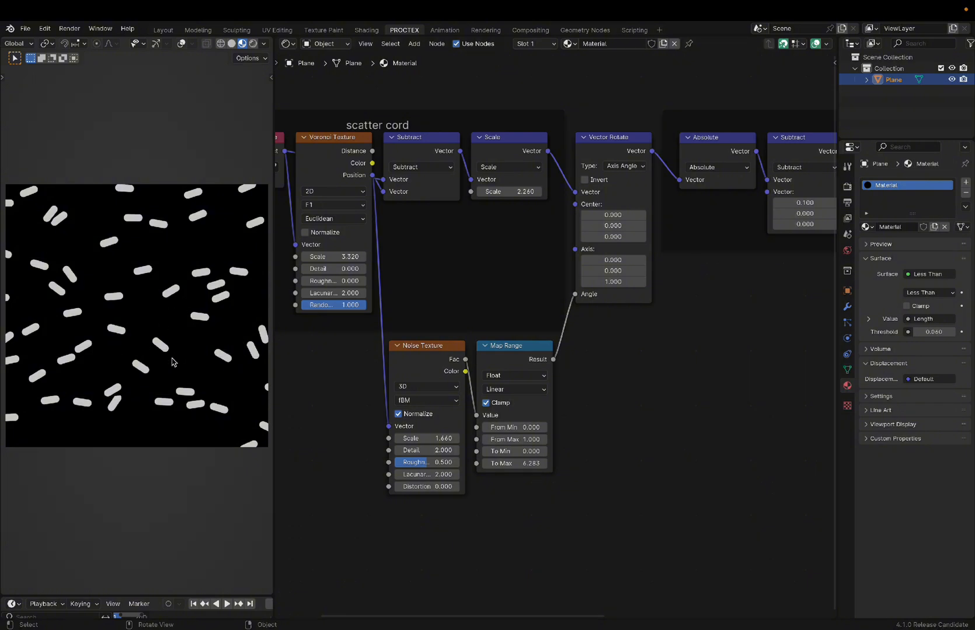
Enter 2*pi (6.283) as the Map Range To Max angle and re-edit that value.
scroll(up, 3)
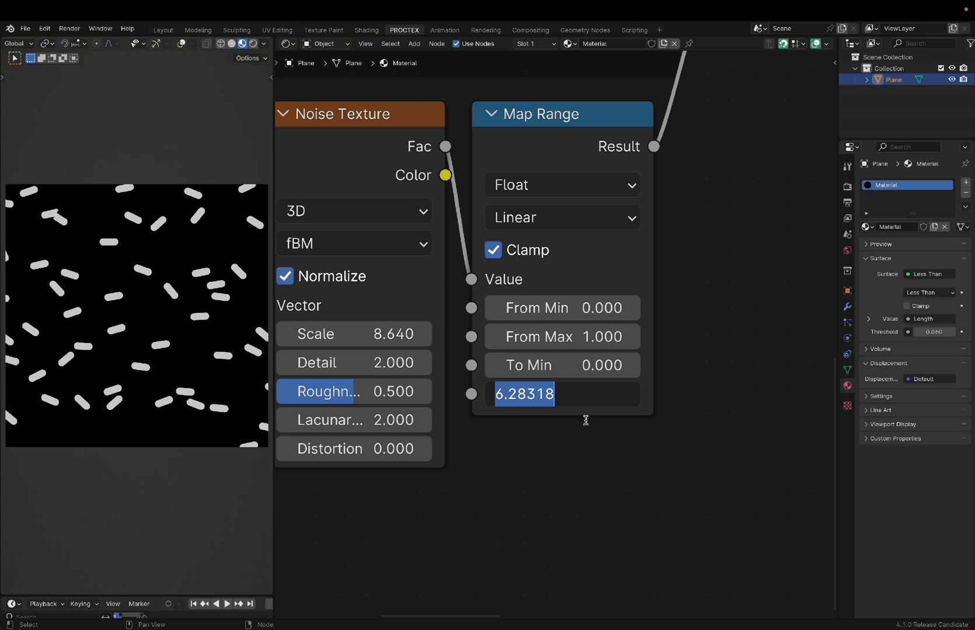
text(2*pi)
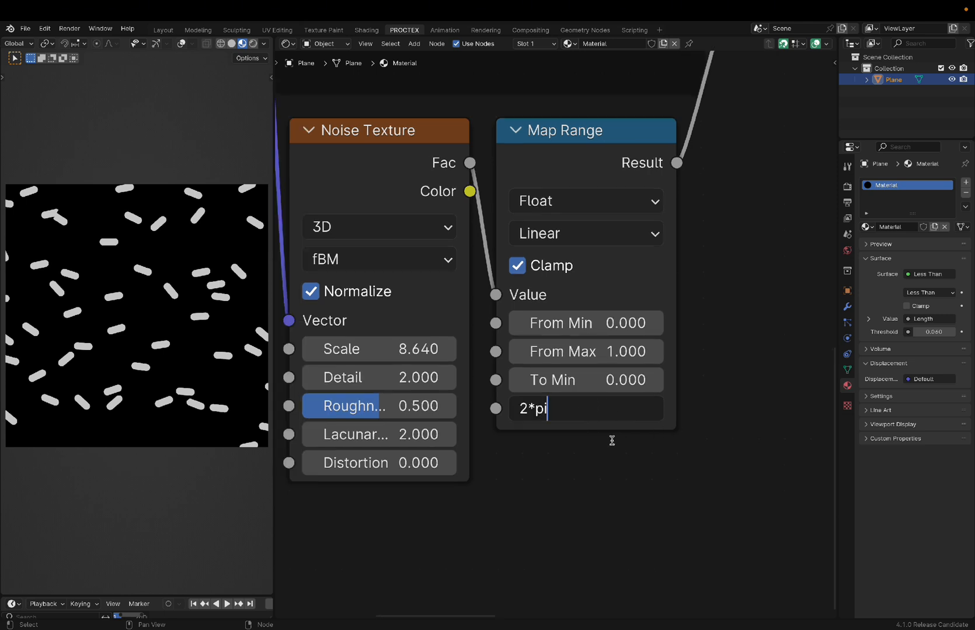
key(Return)
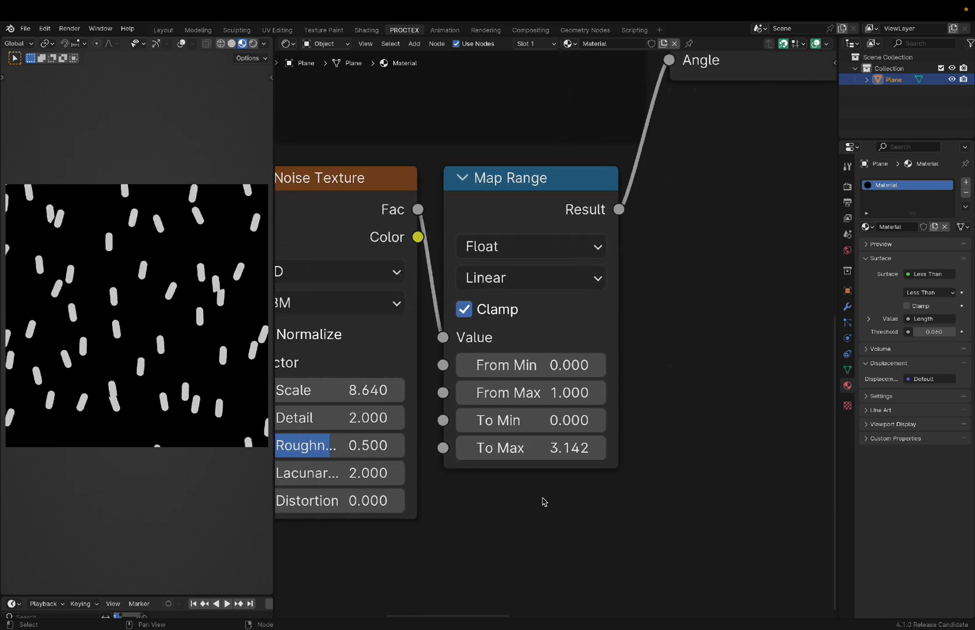
double_click(529, 448)
text(6.283)
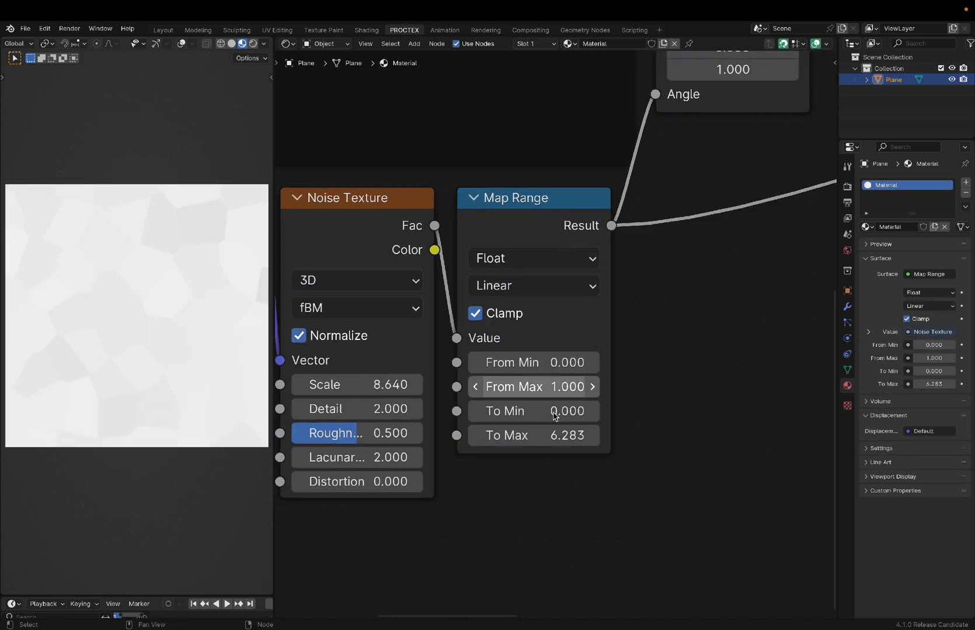
mouse_move(531, 411)
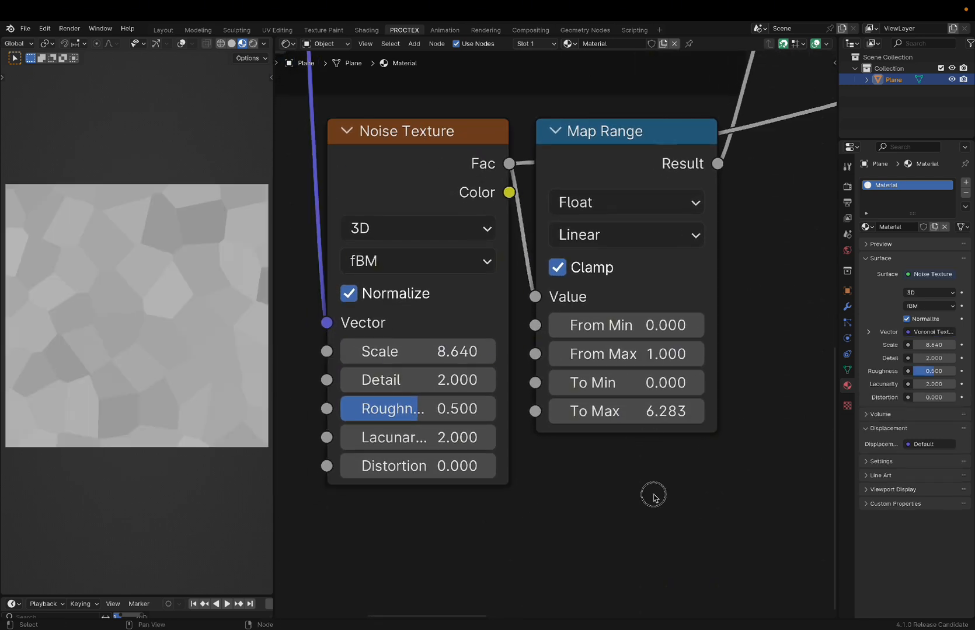
mouse_move(654, 497)
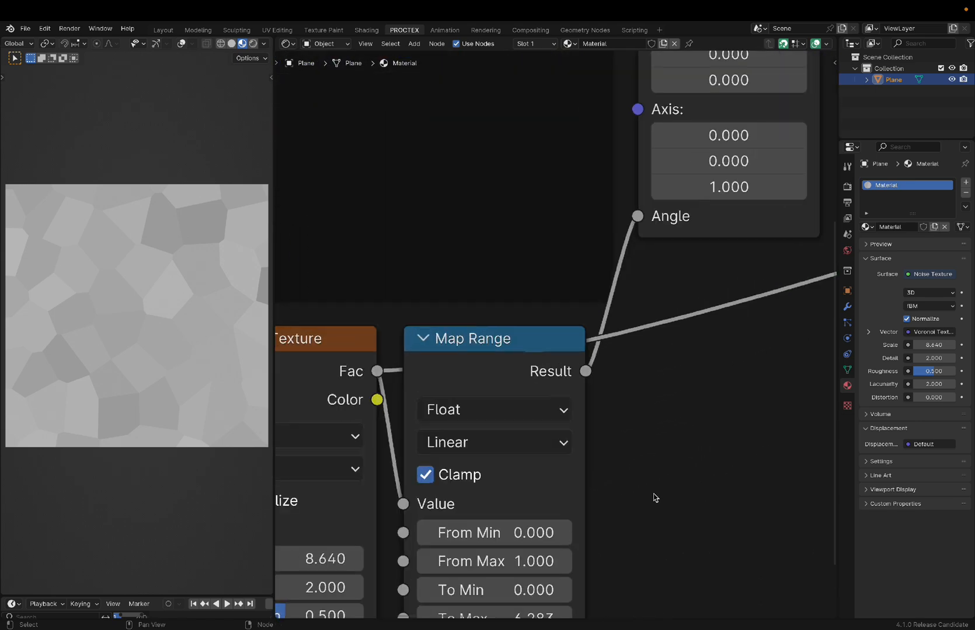
scroll(down, 3)
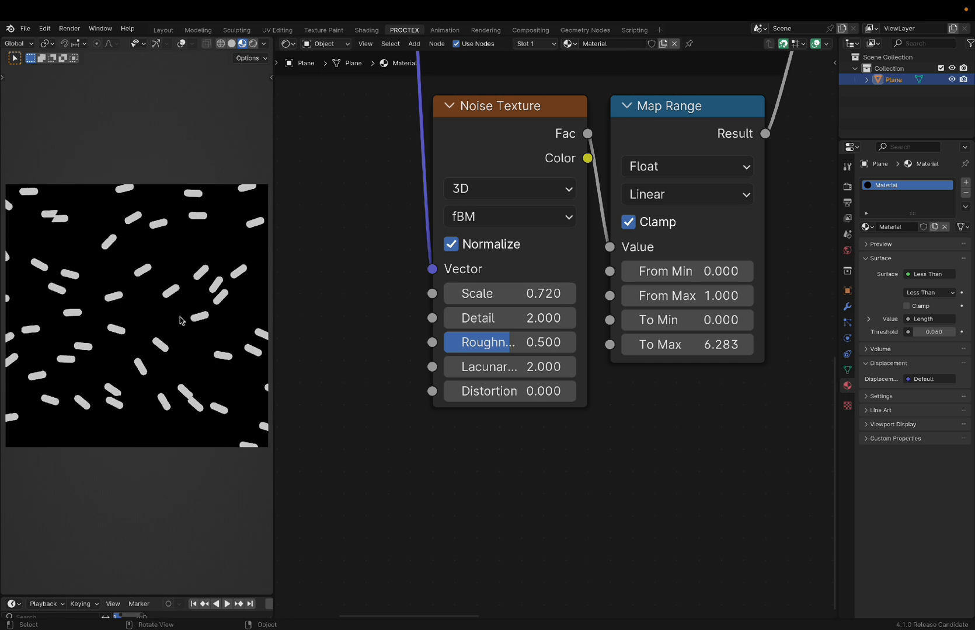
mouse_move(187, 293)
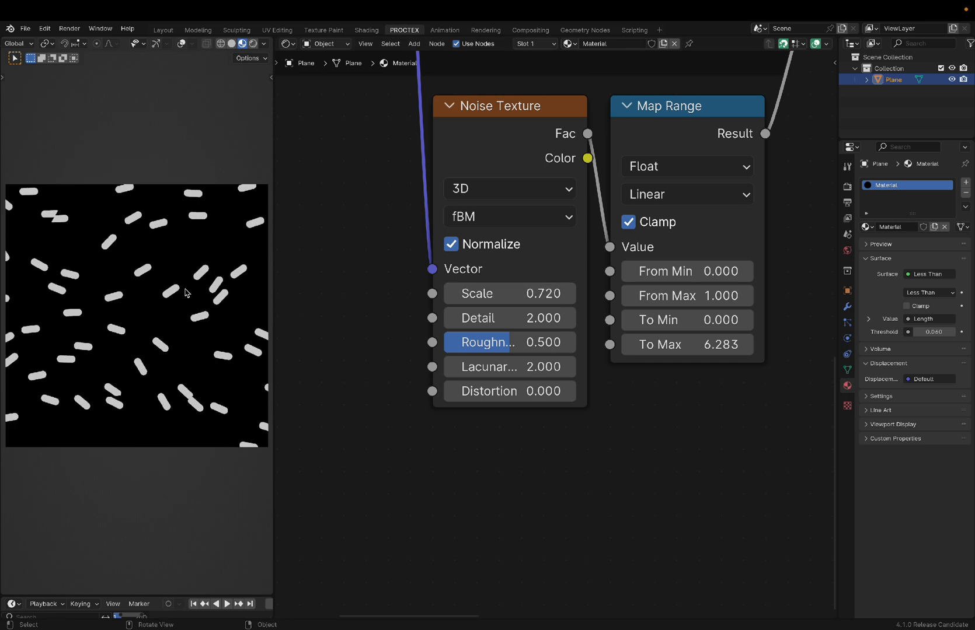
mouse_move(120, 303)
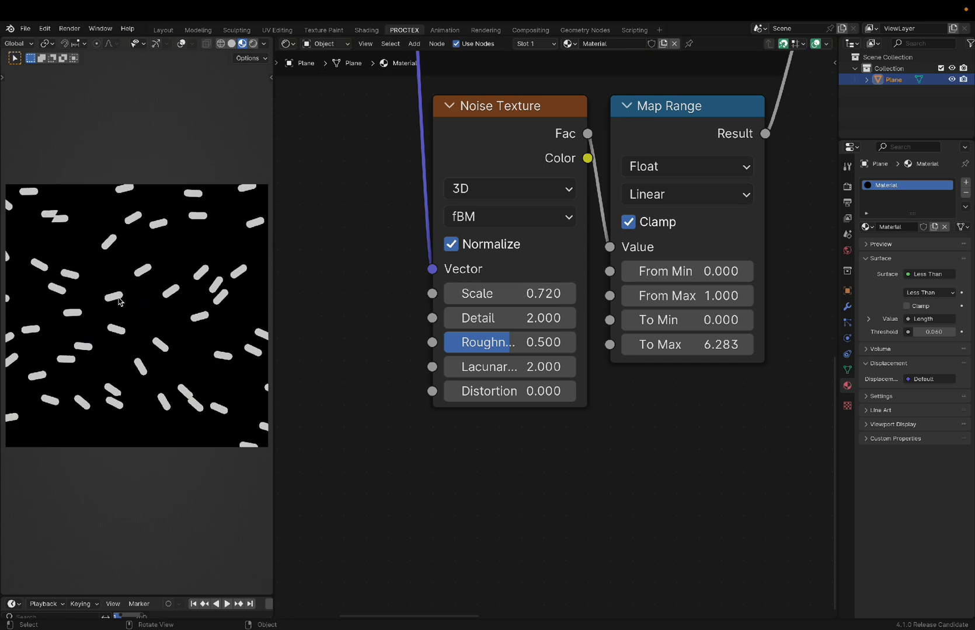
mouse_move(211, 328)
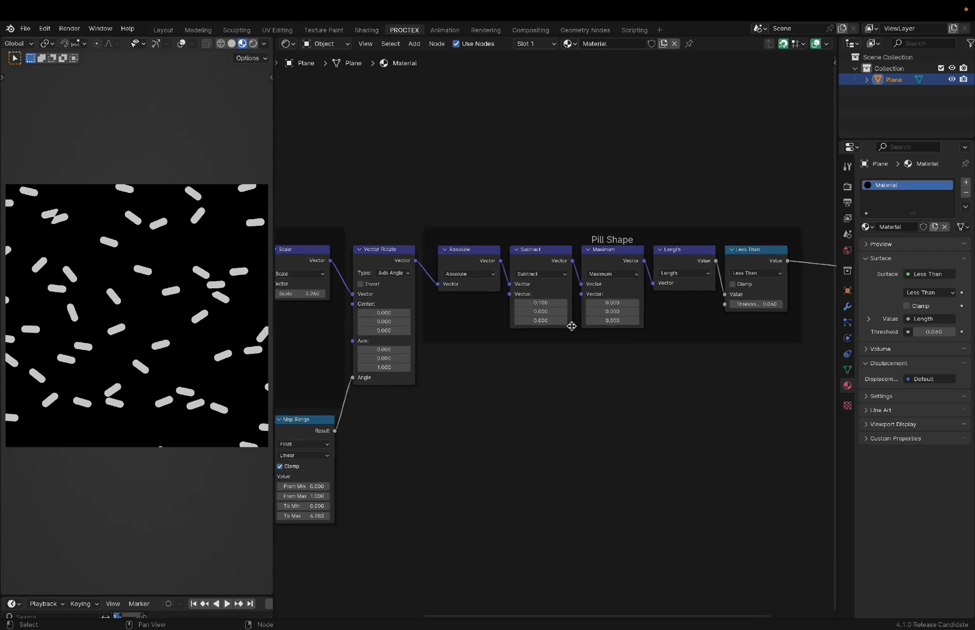
click(383, 249)
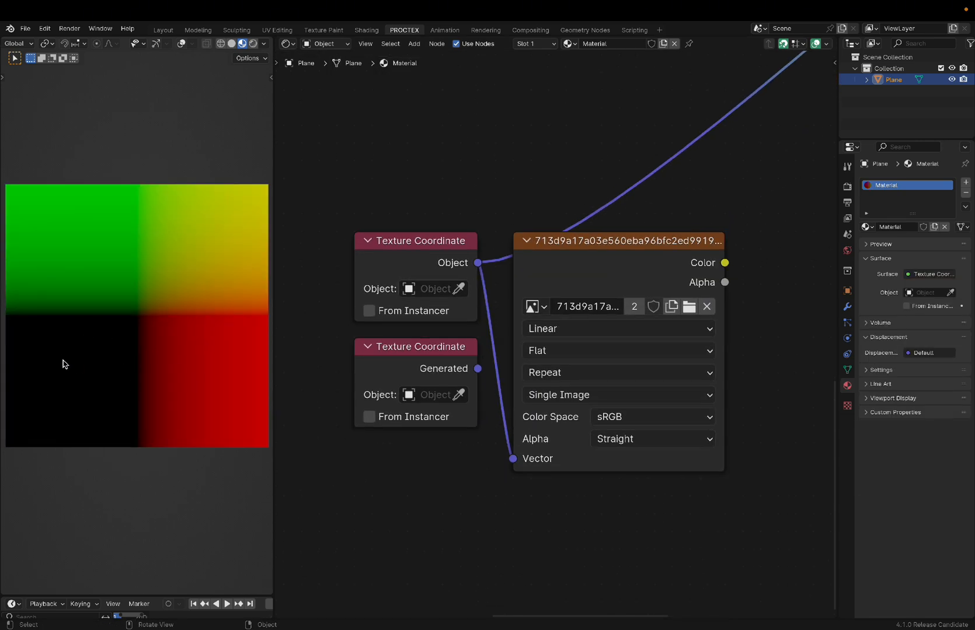
mouse_move(146, 415)
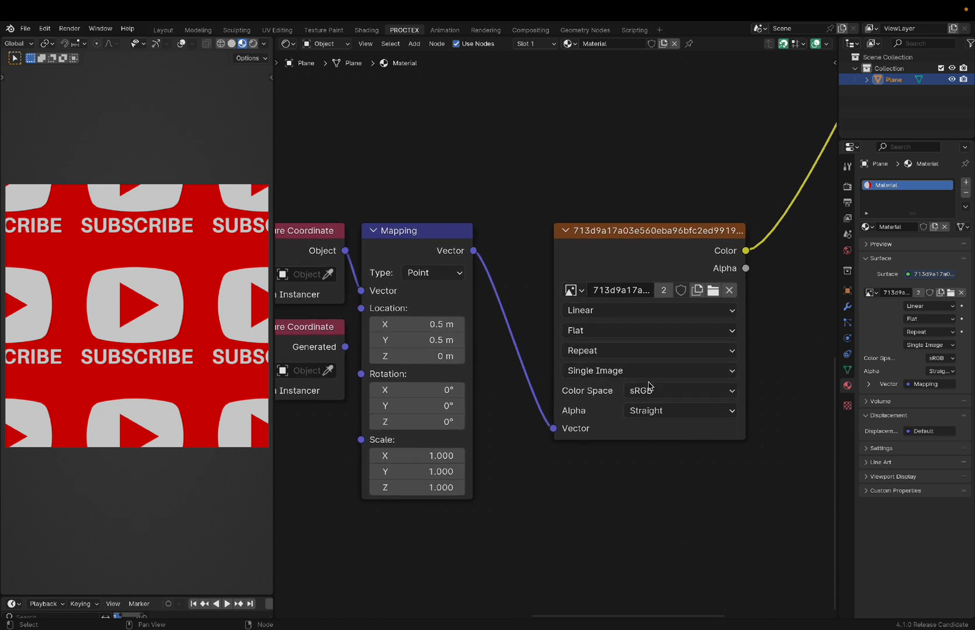
Set the image texture's extension mode to Extend.
click(628, 330)
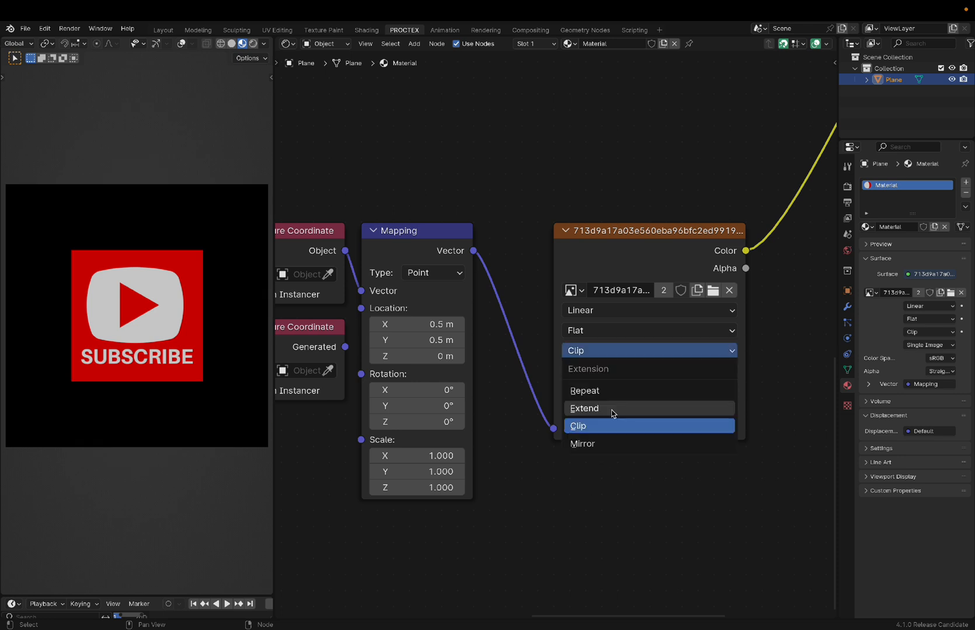
click(583, 409)
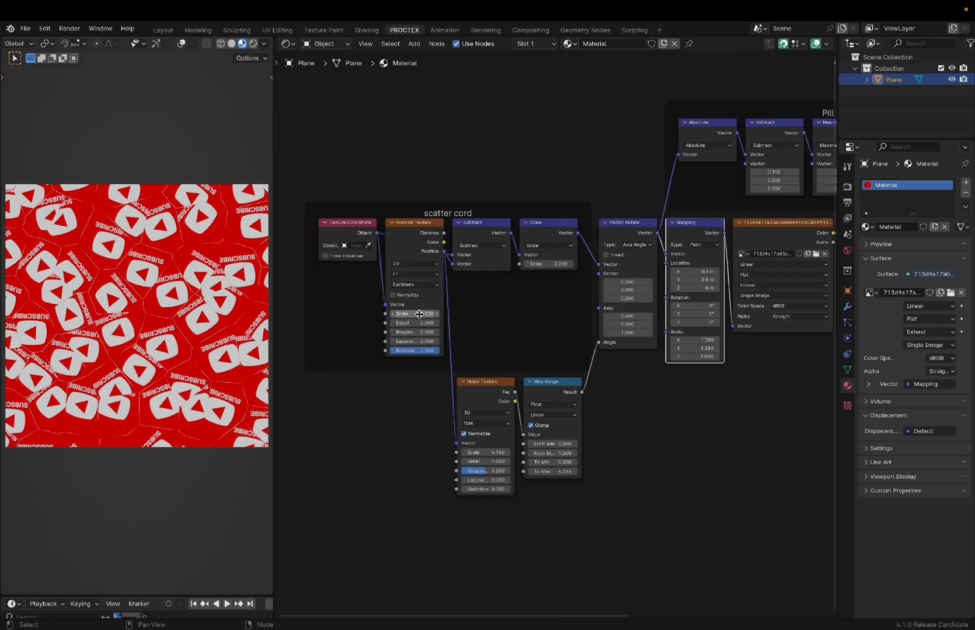
Preview the Mapping output, then the Vector Rotate output, on the plane.
click(414, 313)
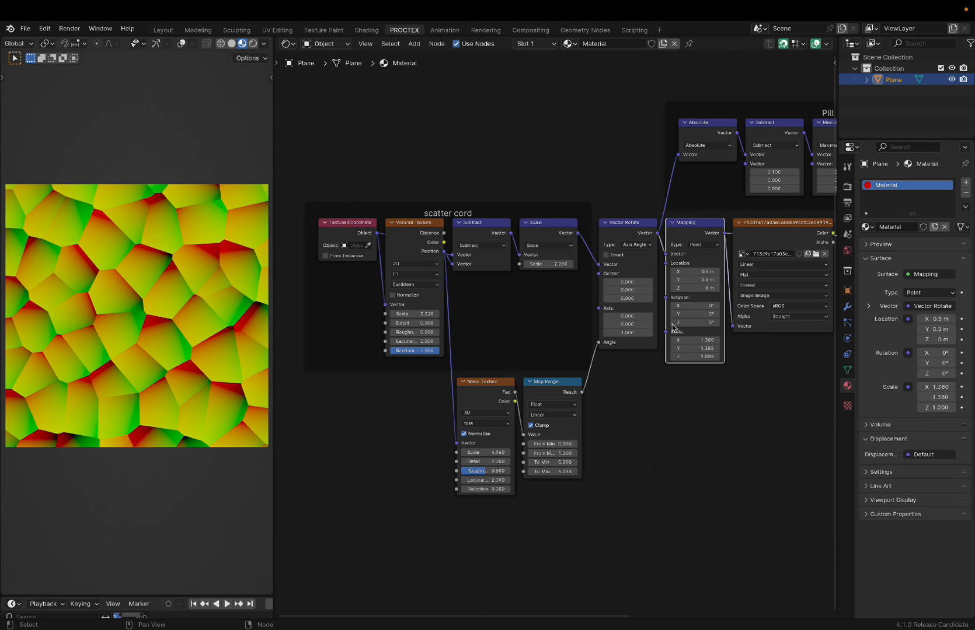
click(348, 221)
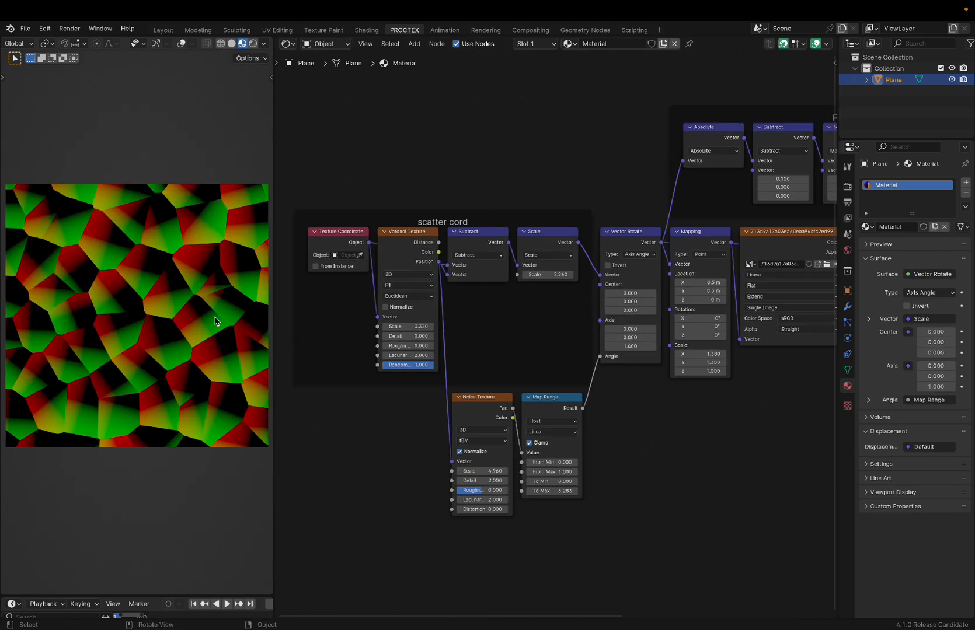
mouse_move(388, 445)
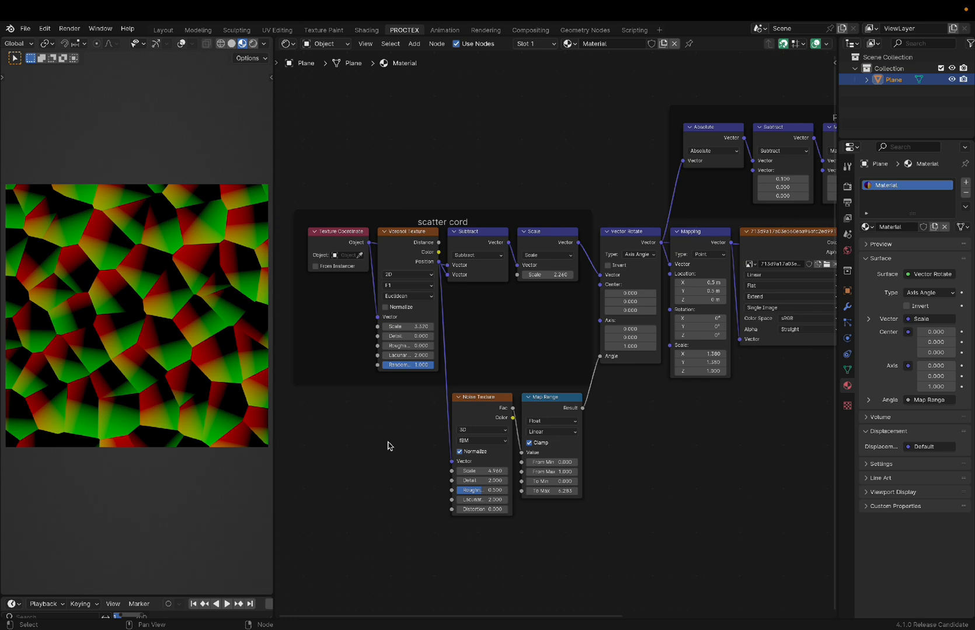